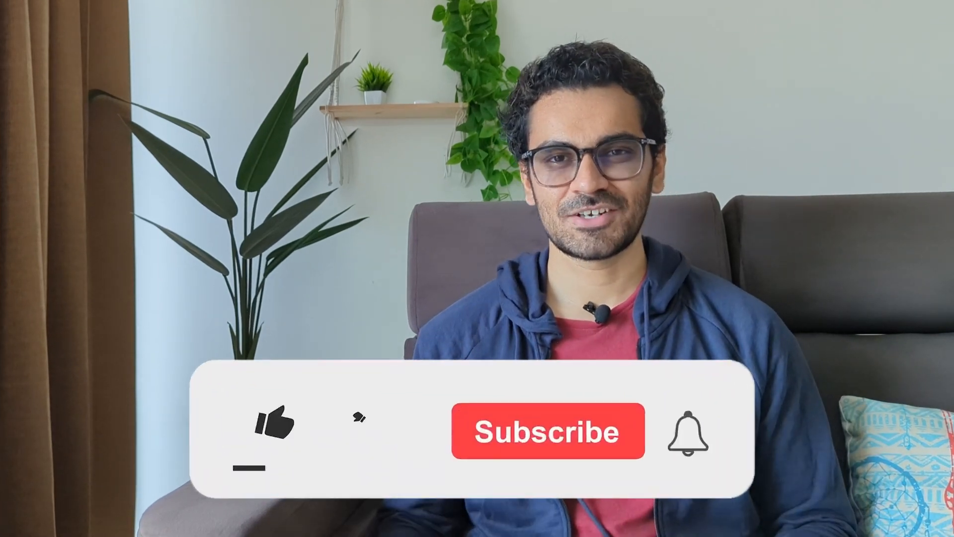
click(271, 426)
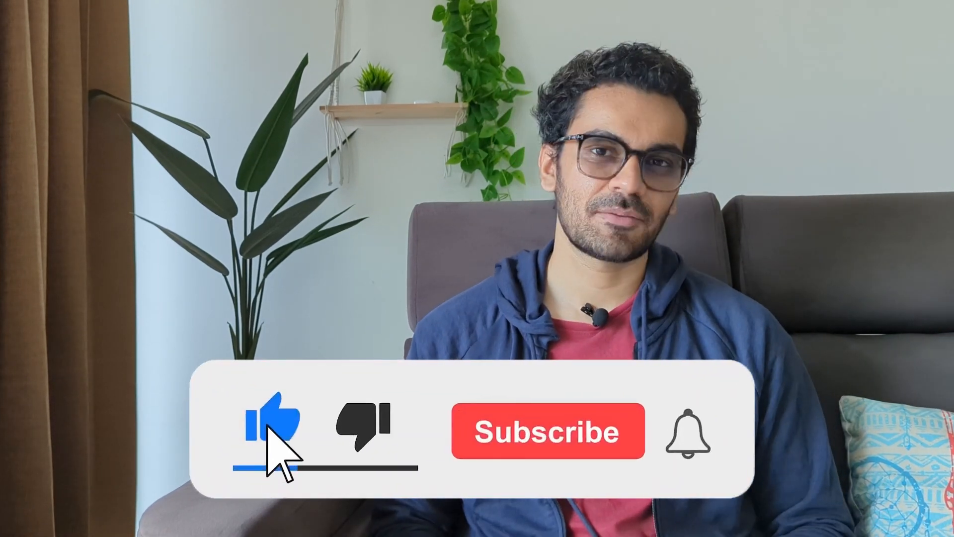
click(547, 430)
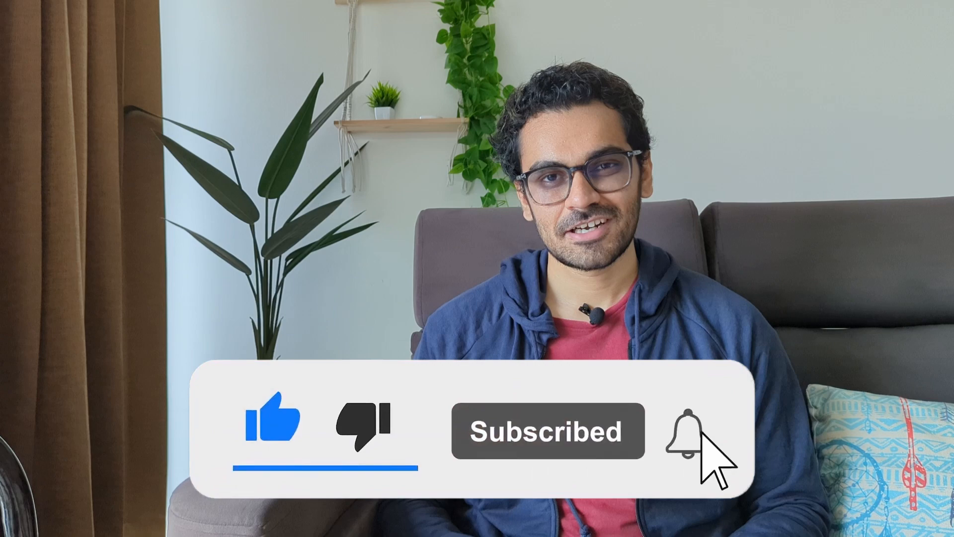